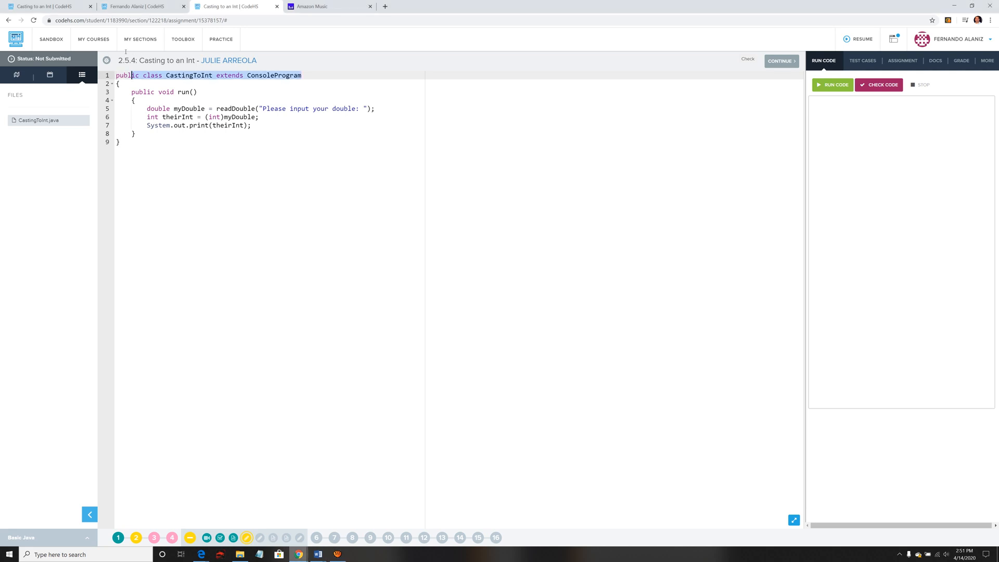
- View the assignment prompt to cast the double 3.14 to an int and print it
{"action": "left_click", "coordinate": [130, 91]}
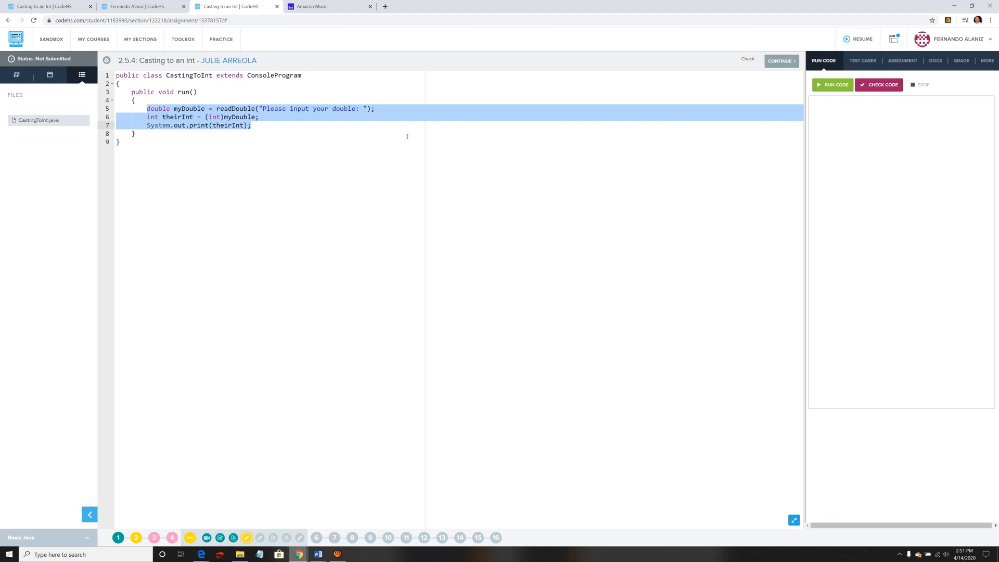
{"action": "left_click", "coordinate": [902, 60]}
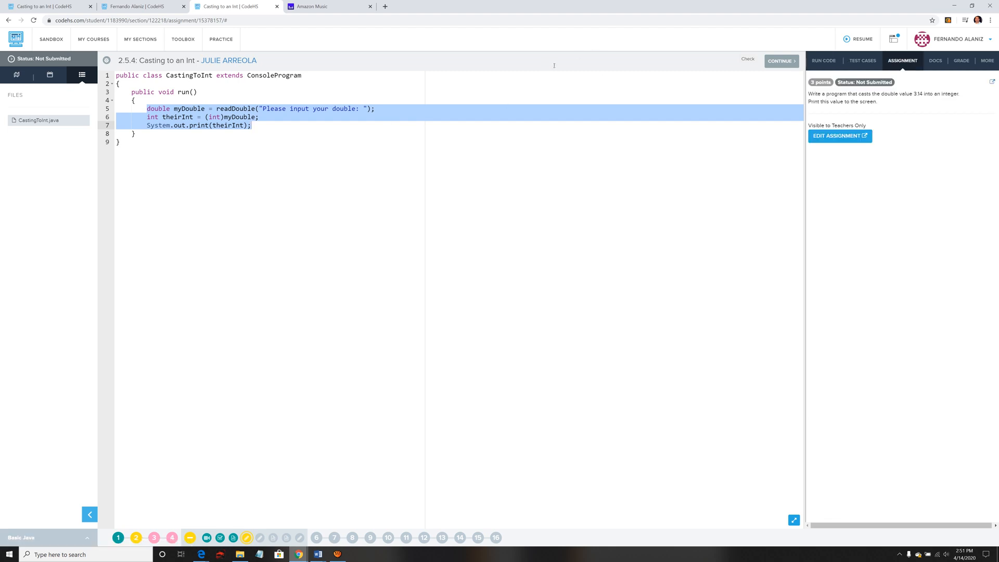
{"action": "mouse_move", "coordinate": [606, 67]}
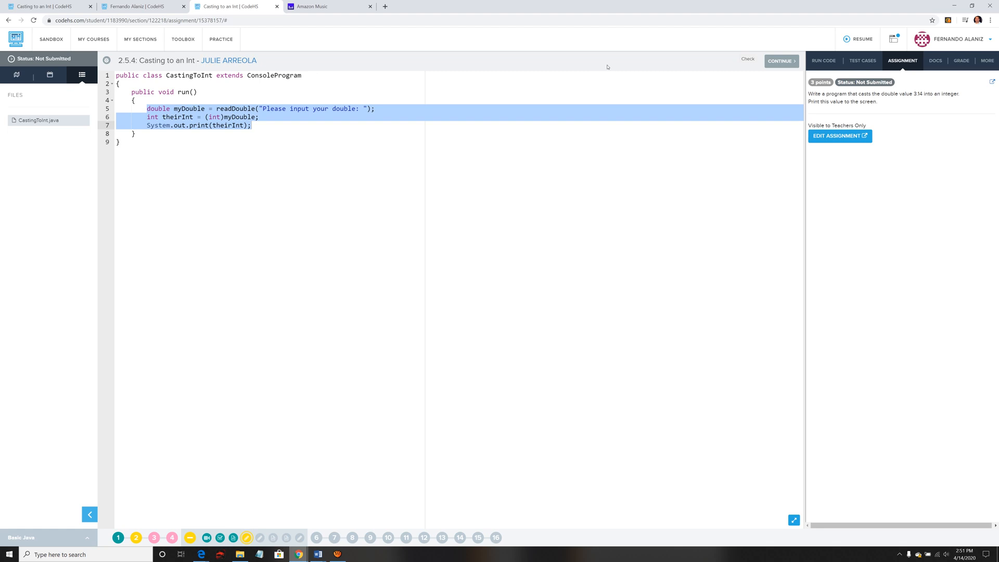
{"action": "mouse_move", "coordinate": [630, 63]}
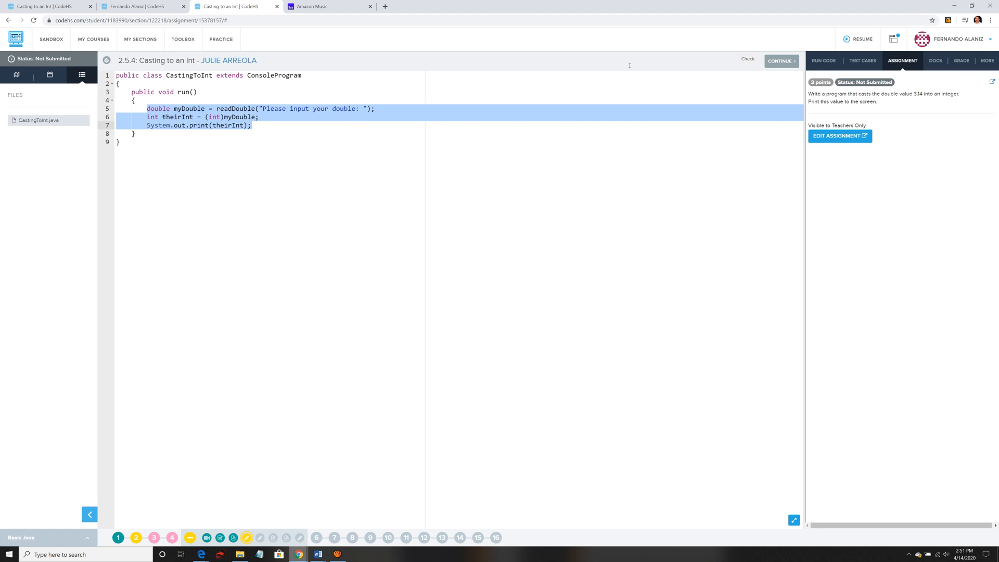
{"action": "mouse_move", "coordinate": [599, 67]}
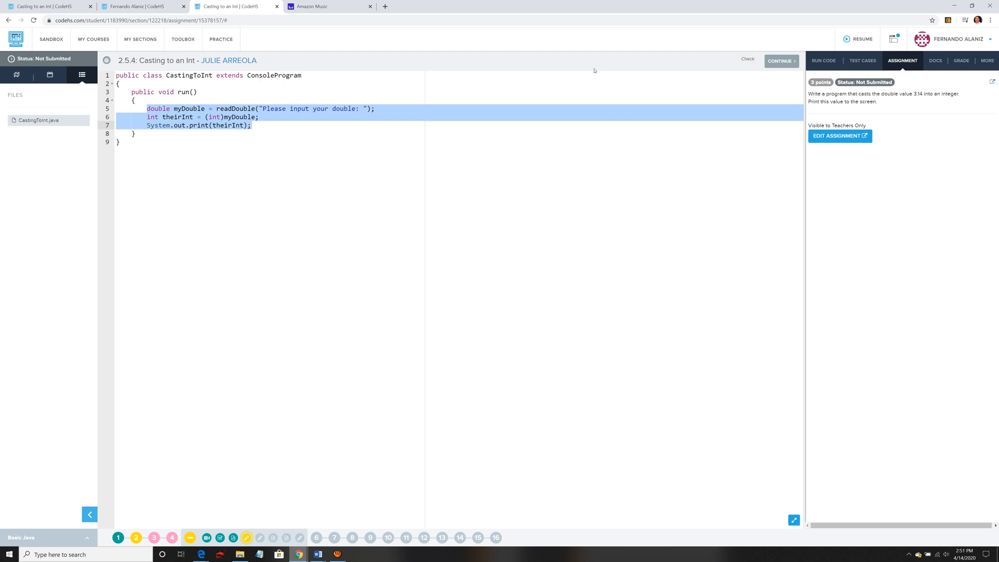
- Run the Correctly casting test, which fails because the output includes the input prompt
{"action": "left_click", "coordinate": [823, 61]}
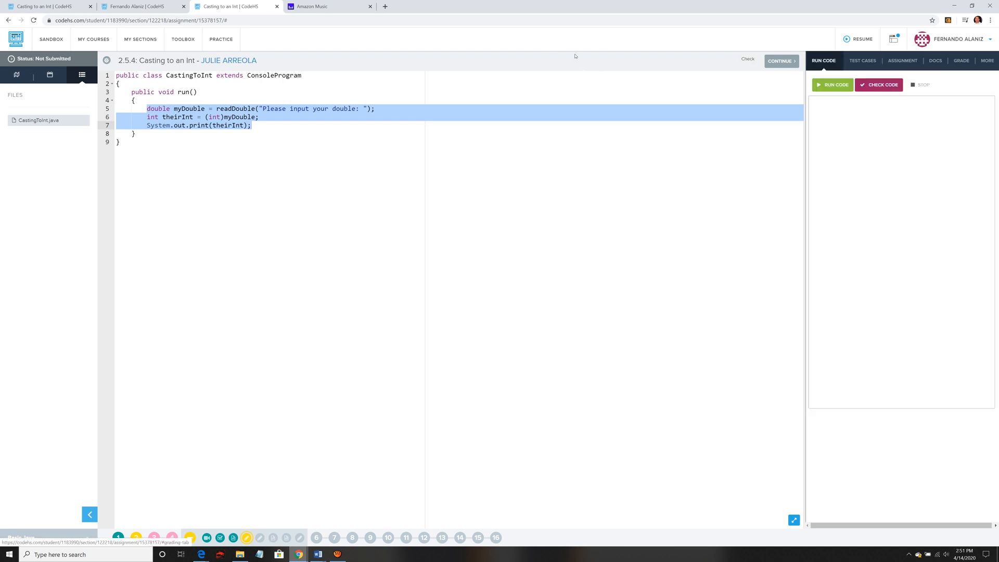
{"action": "left_click", "coordinate": [863, 61]}
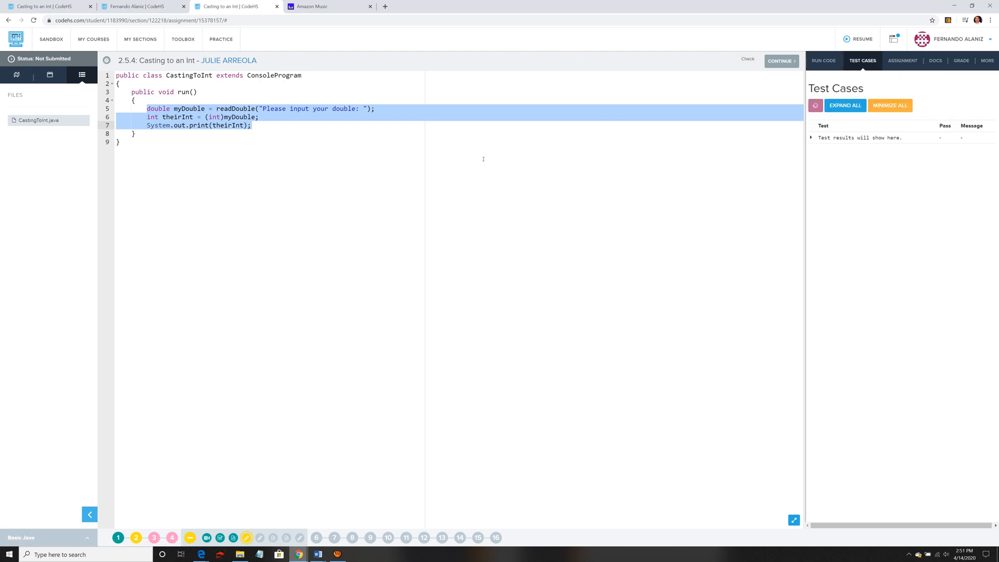
{"action": "left_click", "coordinate": [815, 105]}
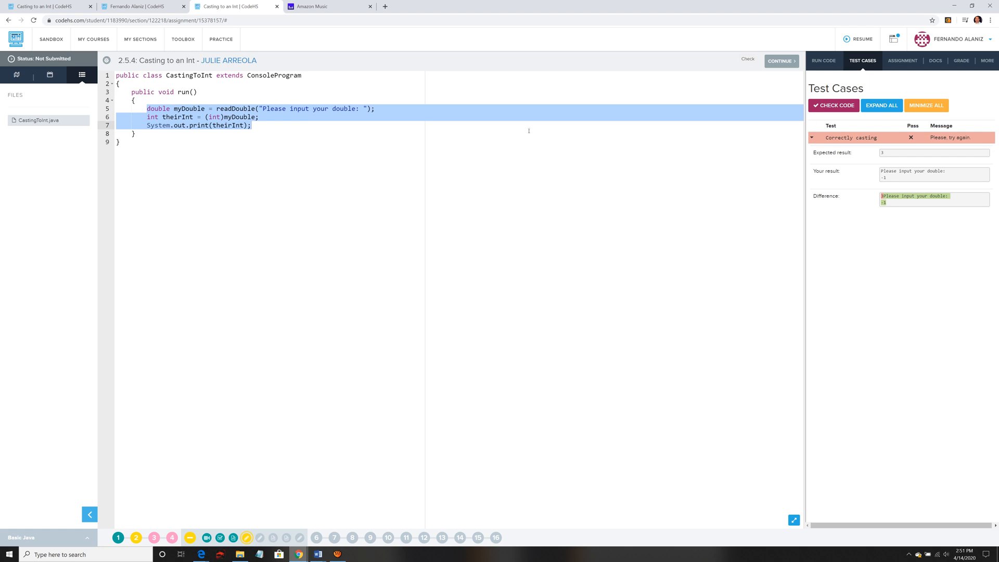
{"action": "mouse_move", "coordinate": [600, 142]}
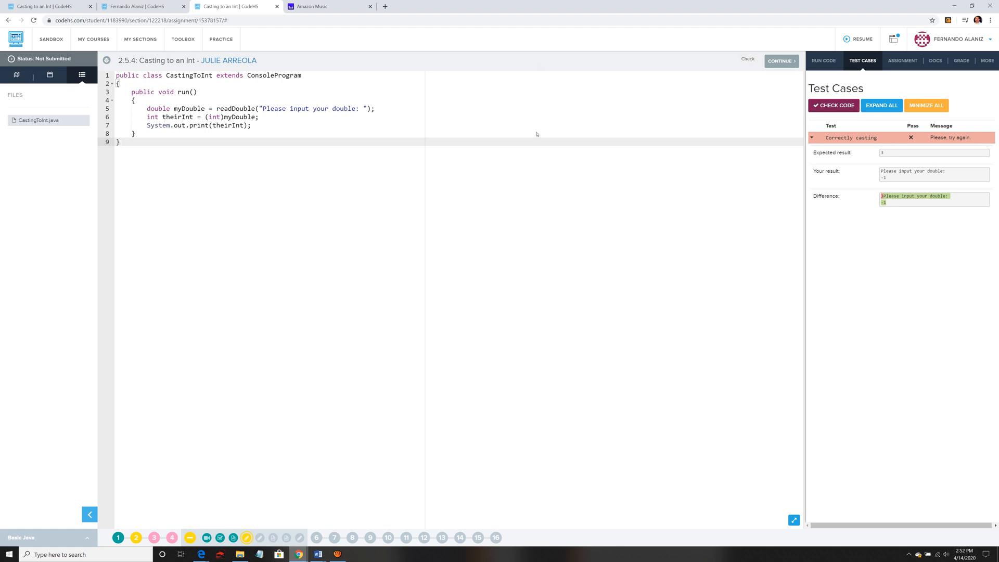
- Leave the failing test results and reread the assignment prompt
{"action": "left_click", "coordinate": [823, 60]}
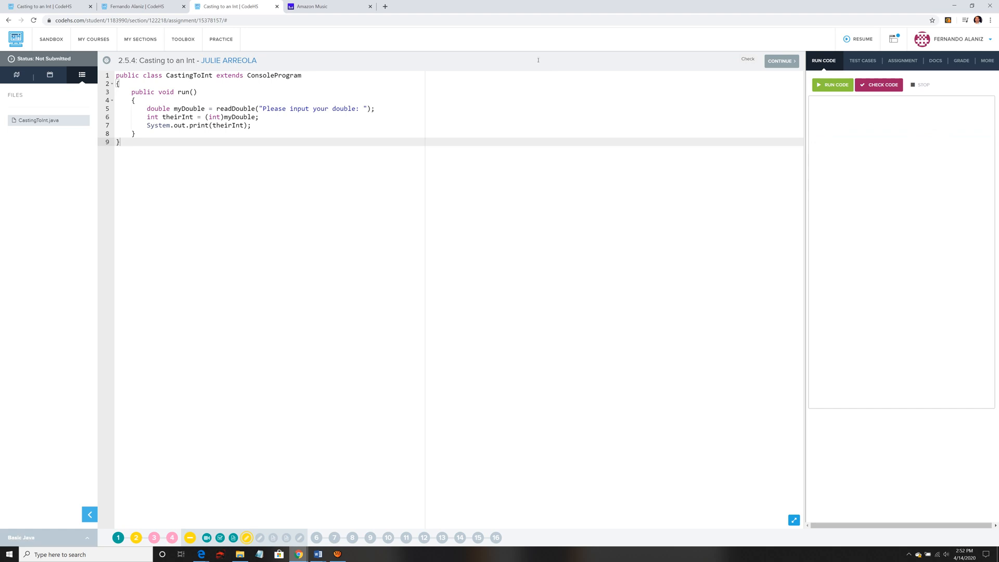
{"action": "mouse_move", "coordinate": [386, 126]}
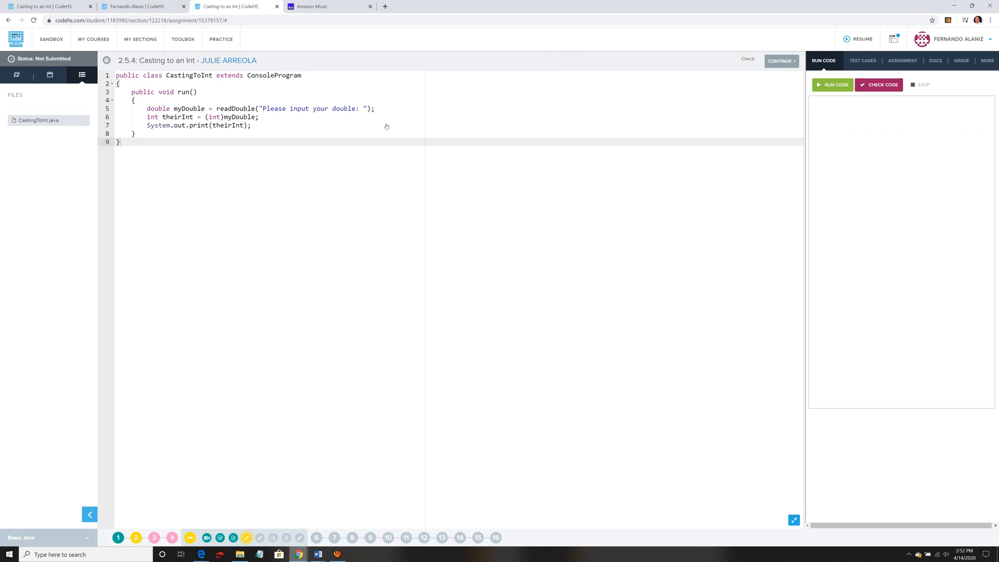
{"action": "left_click", "coordinate": [903, 60]}
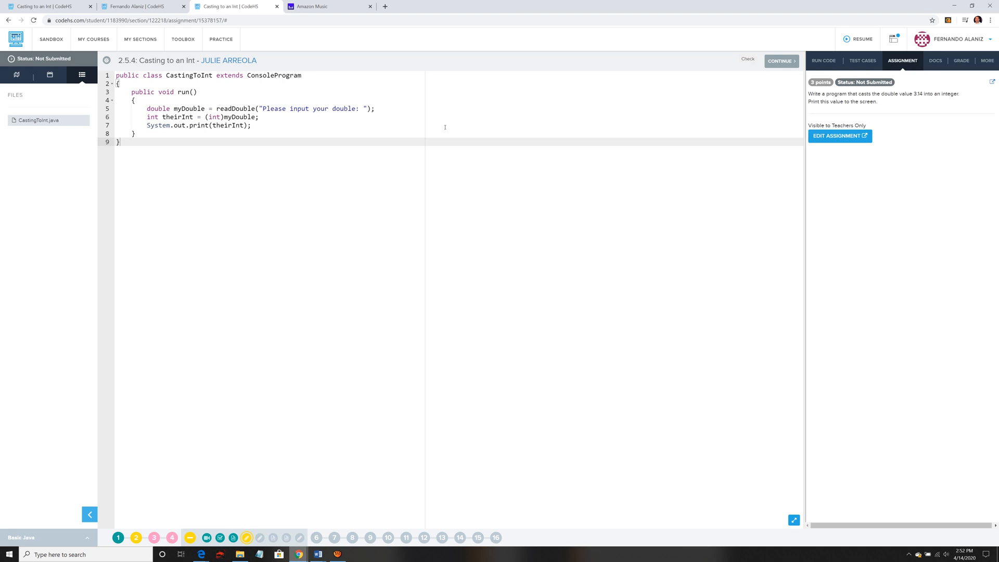
{"action": "mouse_move", "coordinate": [599, 74]}
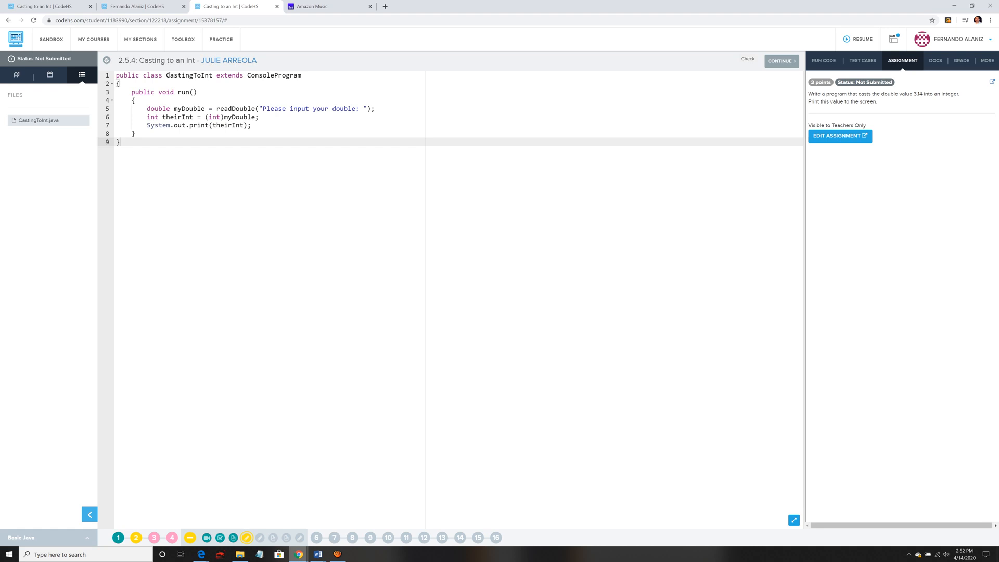
{"action": "mouse_move", "coordinate": [612, 63]}
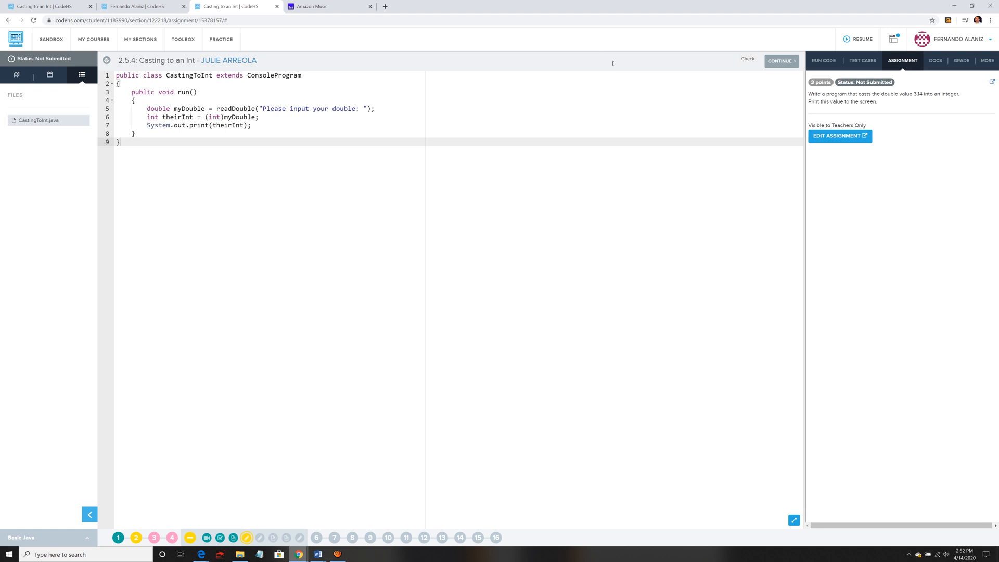
- Replace the readDouble user-input call so myDouble is assigned 3.14 directly
{"action": "double_click", "coordinate": [910, 93]}
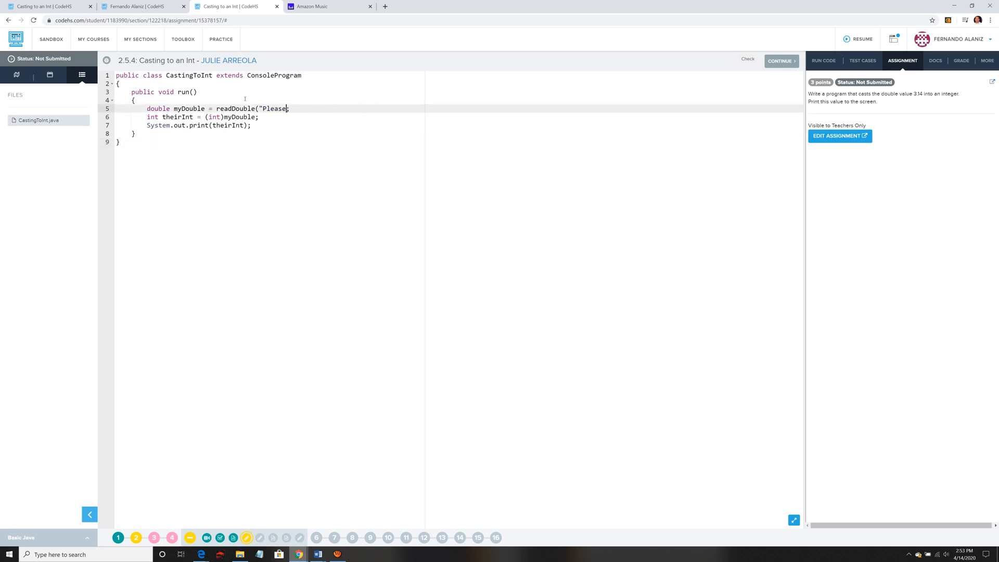
{"action": "key", "text": "Backspace"}
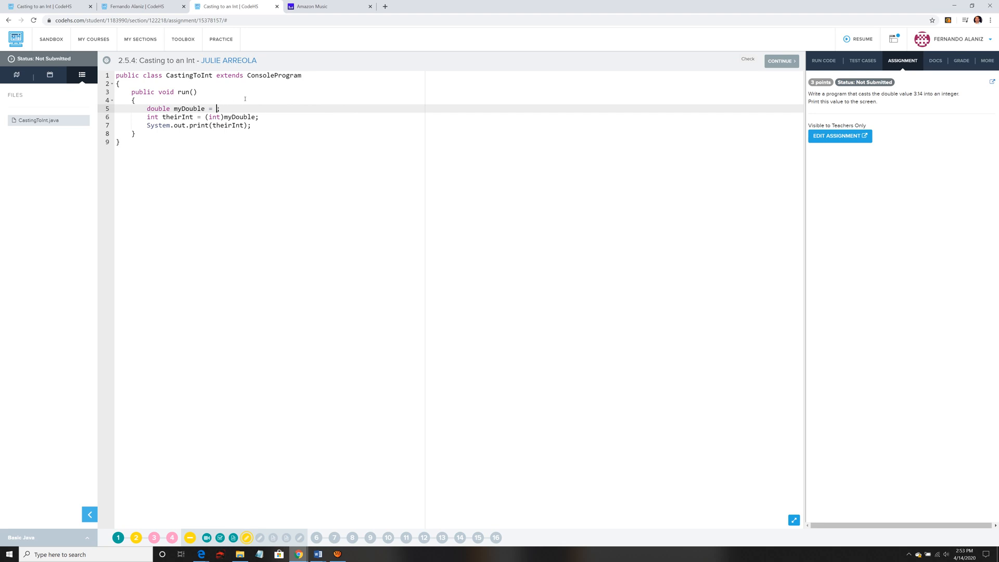
{"action": "type", "text": "3.14"}
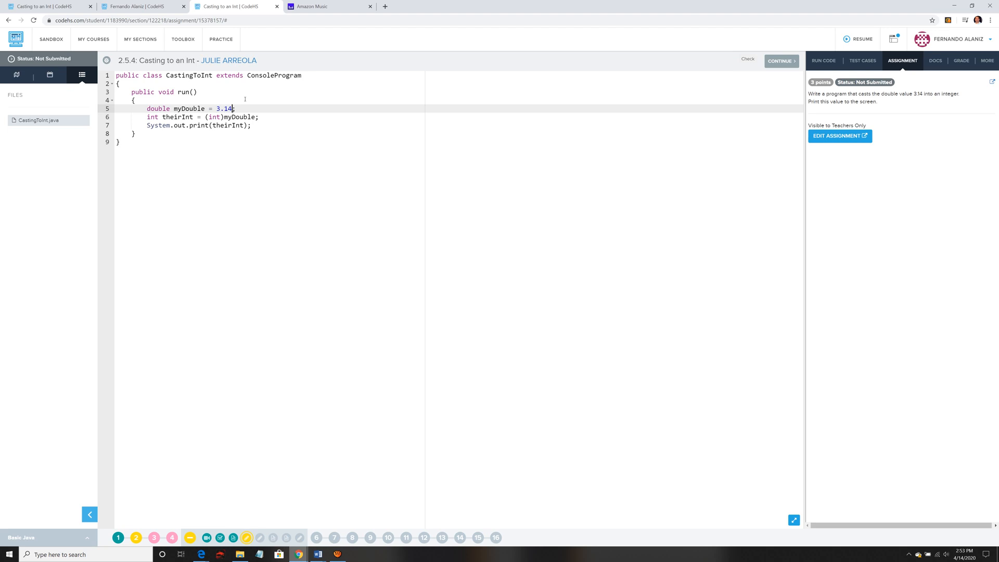
{"action": "mouse_move", "coordinate": [139, 69]}
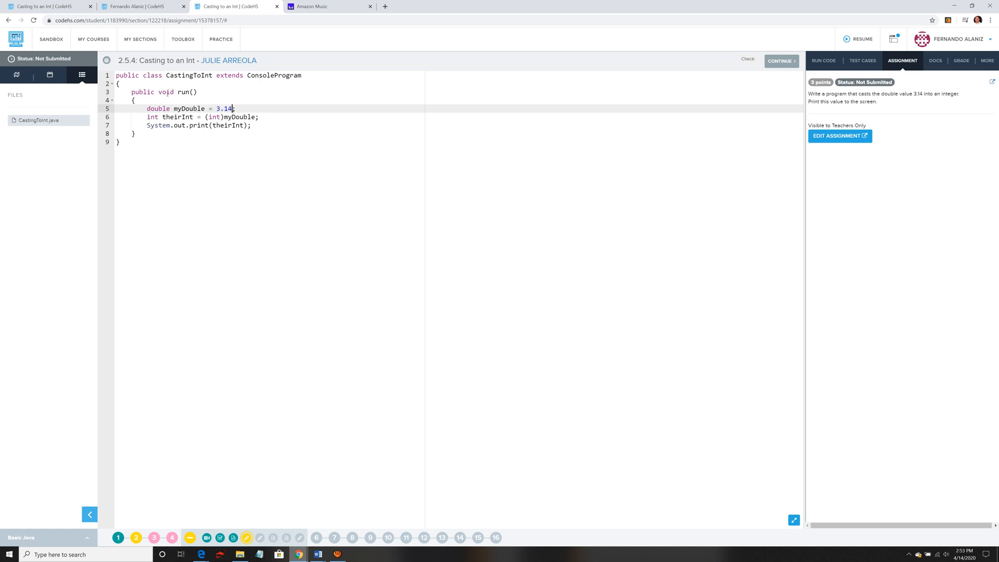
{"action": "mouse_move", "coordinate": [601, 63]}
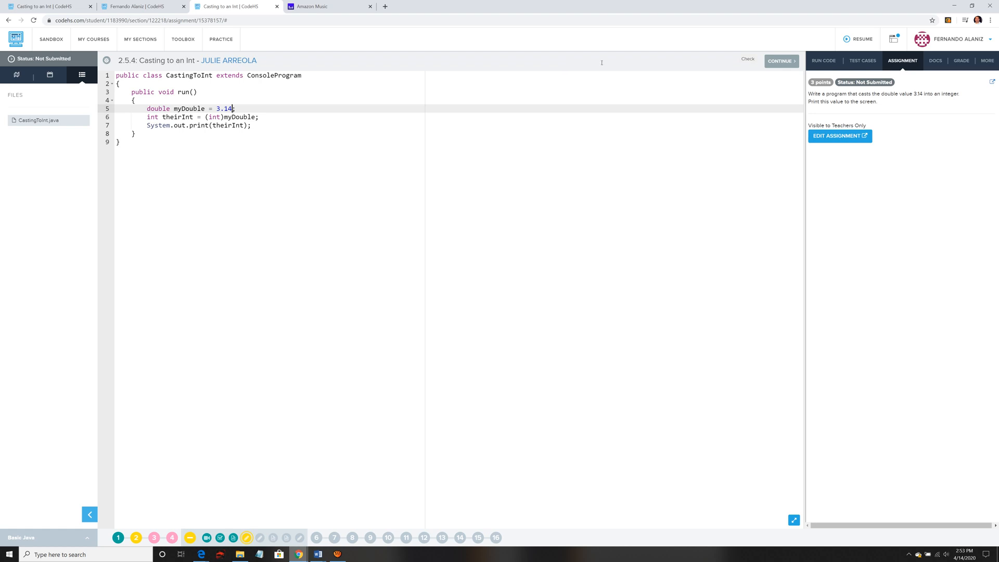
{"action": "left_click", "coordinate": [824, 60]}
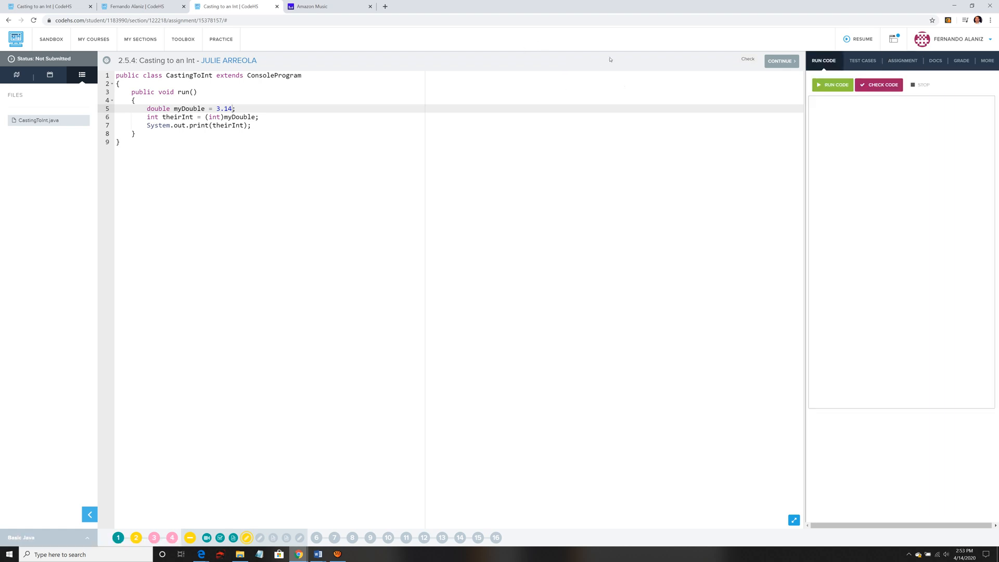
{"action": "mouse_move", "coordinate": [428, 115]}
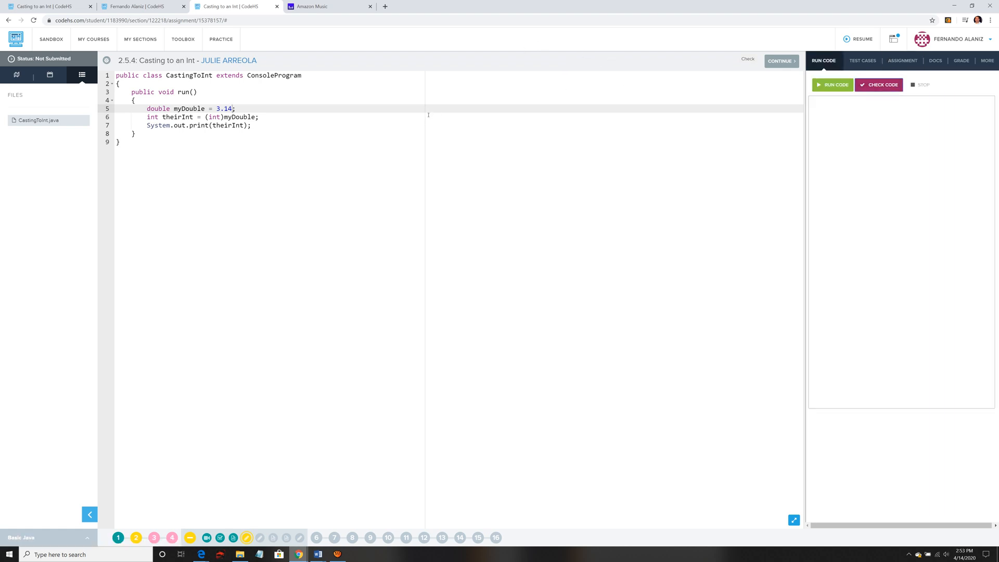
{"action": "left_click", "coordinate": [862, 61]}
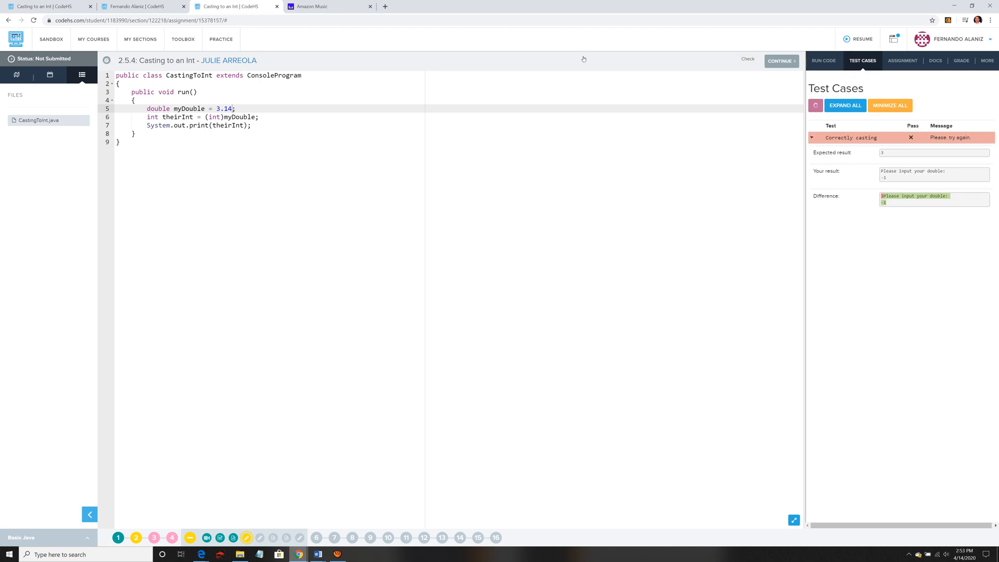
{"action": "left_click", "coordinate": [815, 105]}
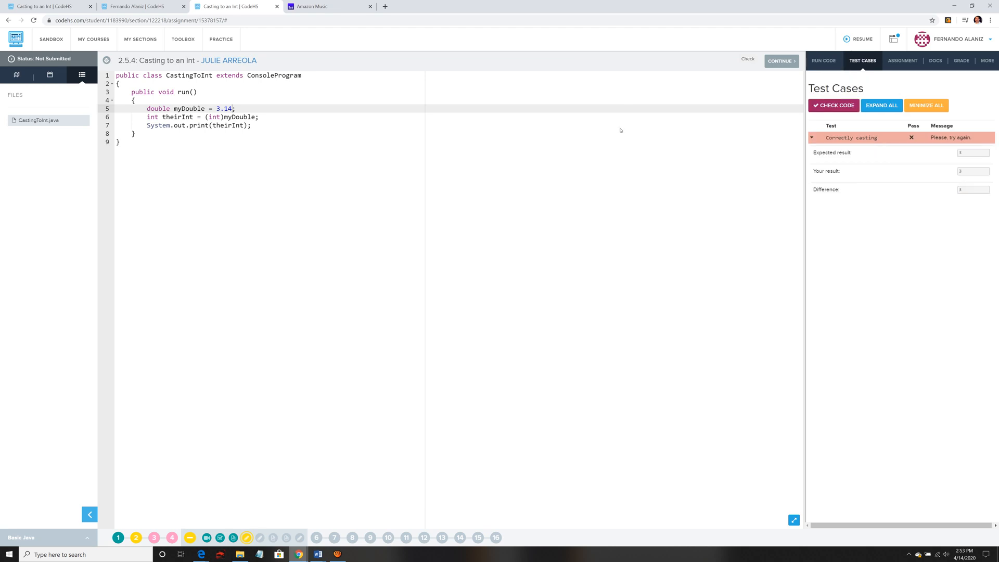
{"action": "mouse_move", "coordinate": [599, 84]}
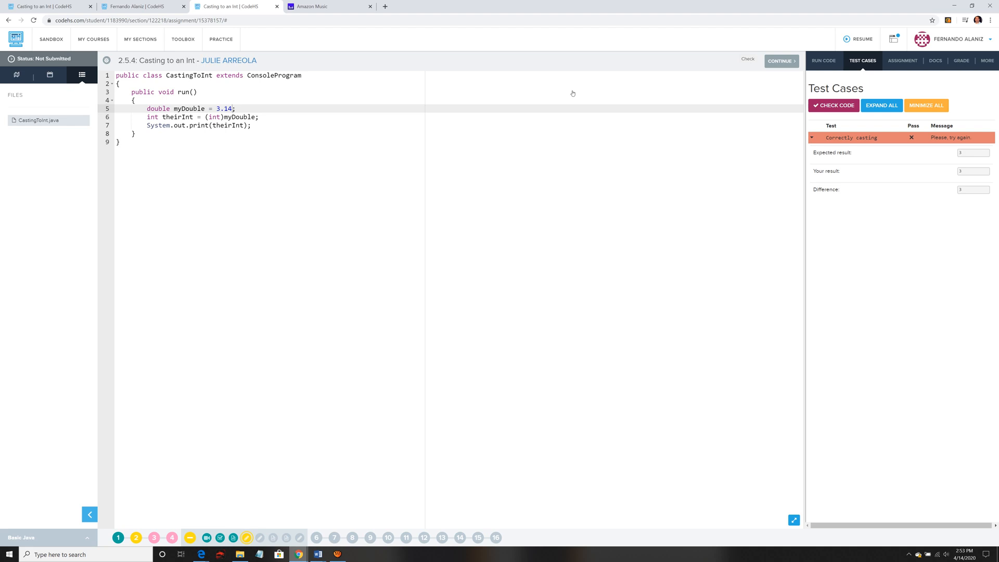
{"action": "left_click", "coordinate": [903, 60]}
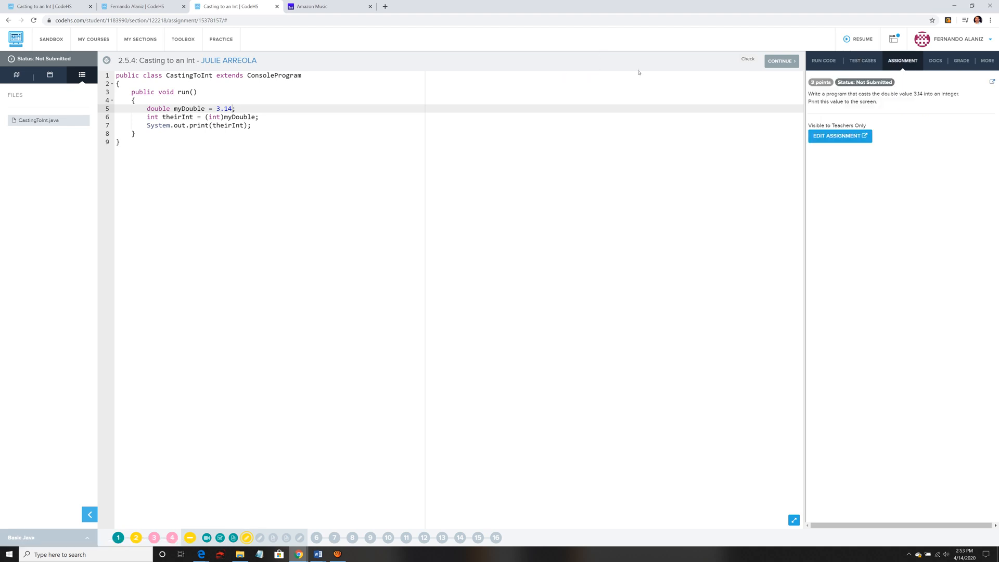
{"action": "mouse_move", "coordinate": [389, 54]}
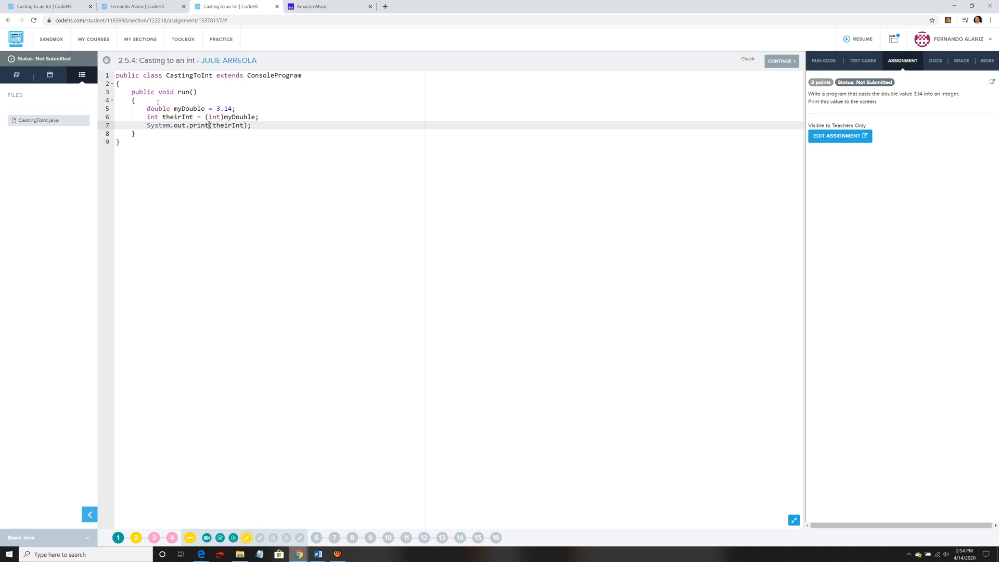
{"action": "mouse_move", "coordinate": [553, 76]}
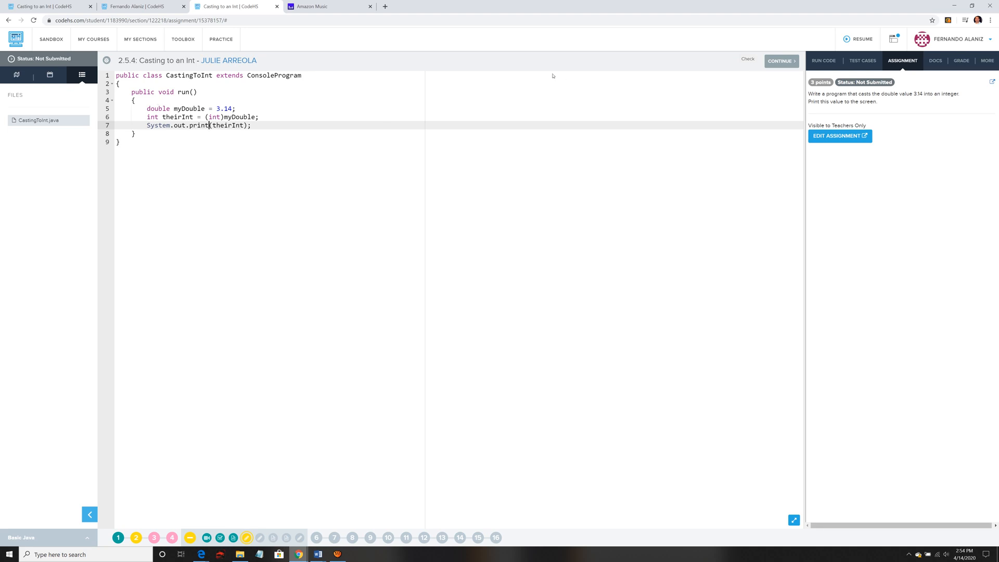
{"action": "mouse_move", "coordinate": [539, 68]}
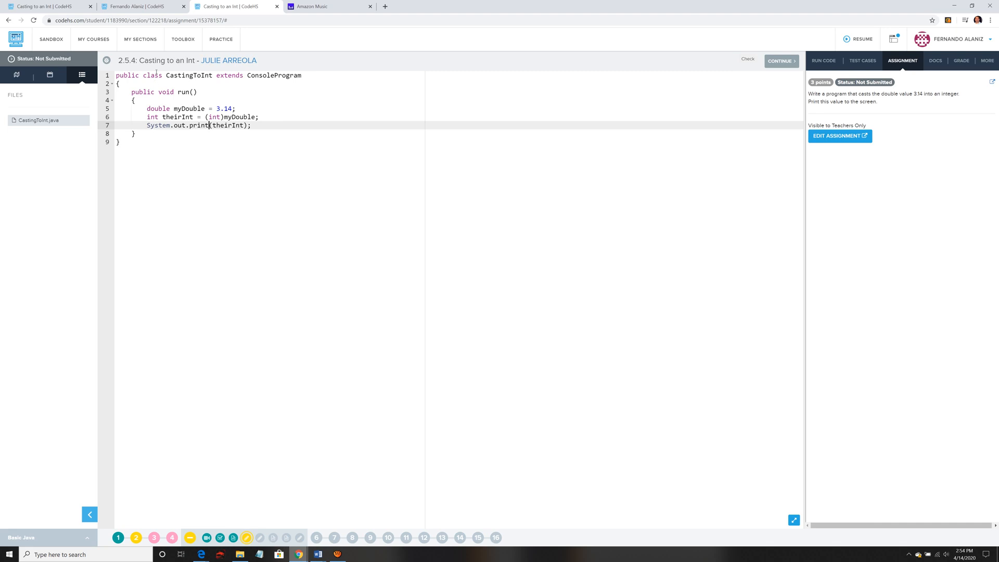
- Change print to println so line 7 reads System.out.println(theirInt);
{"action": "double_click", "coordinate": [225, 108]}
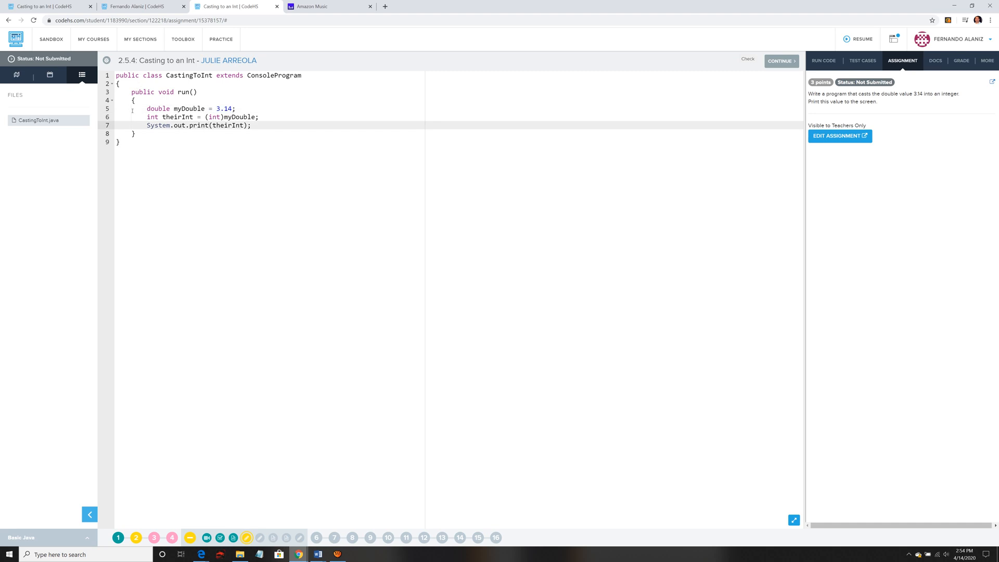
{"action": "type", "text": "ln"}
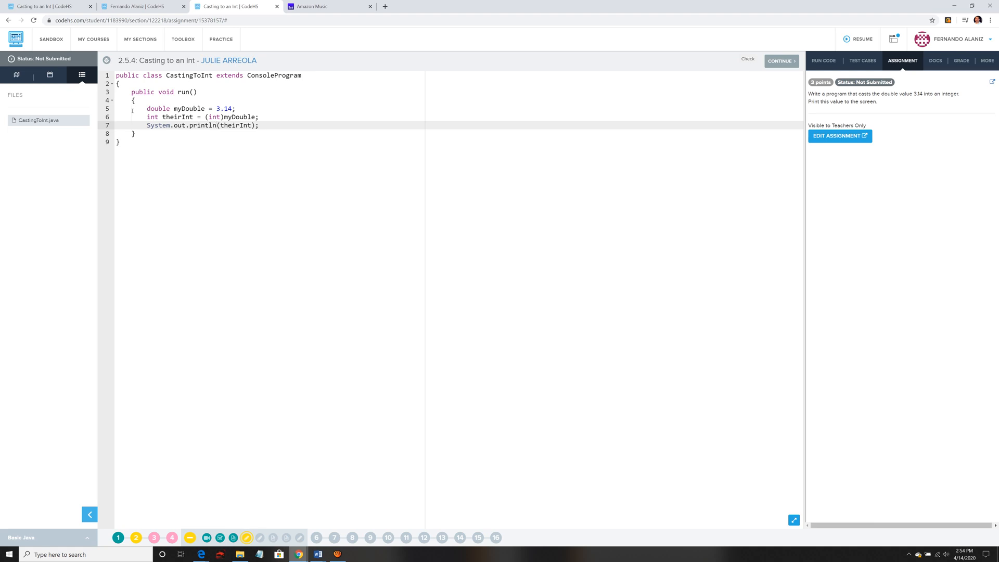
{"action": "mouse_move", "coordinate": [550, 63]}
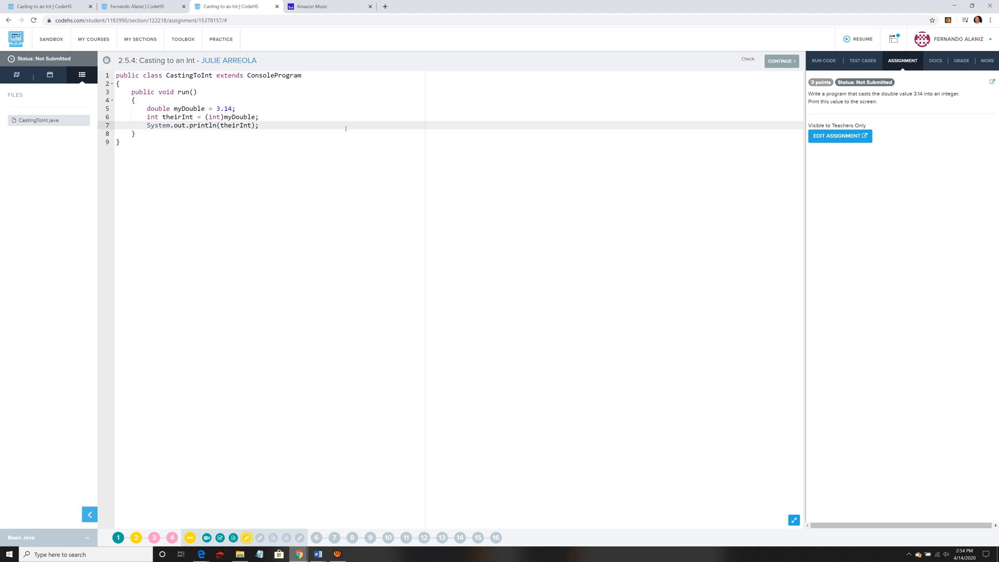
{"action": "mouse_move", "coordinate": [191, 96]}
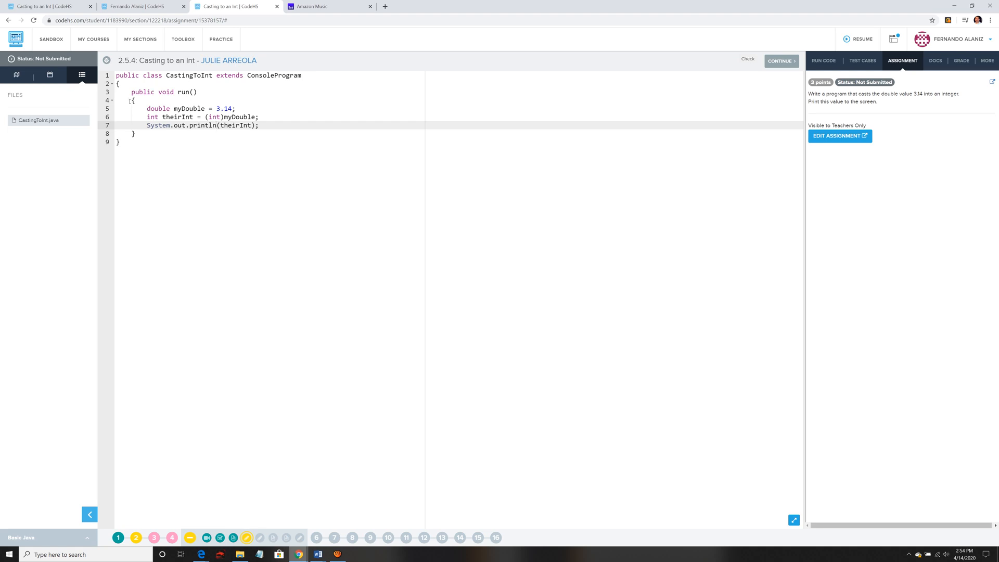
{"action": "mouse_move", "coordinate": [387, 241]}
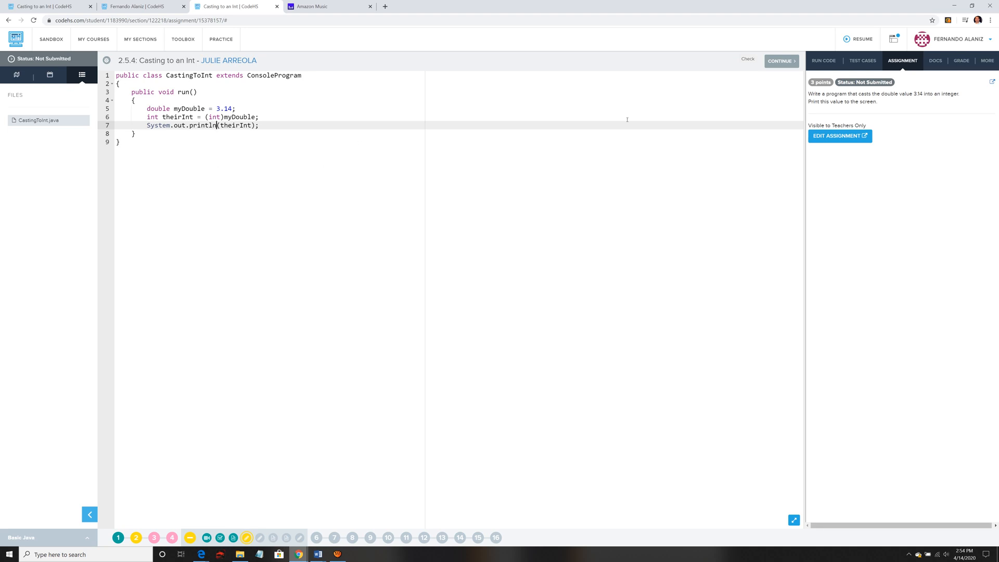
- Rerun the Correctly casting test and see it pass with the println output
{"action": "left_click", "coordinate": [823, 60]}
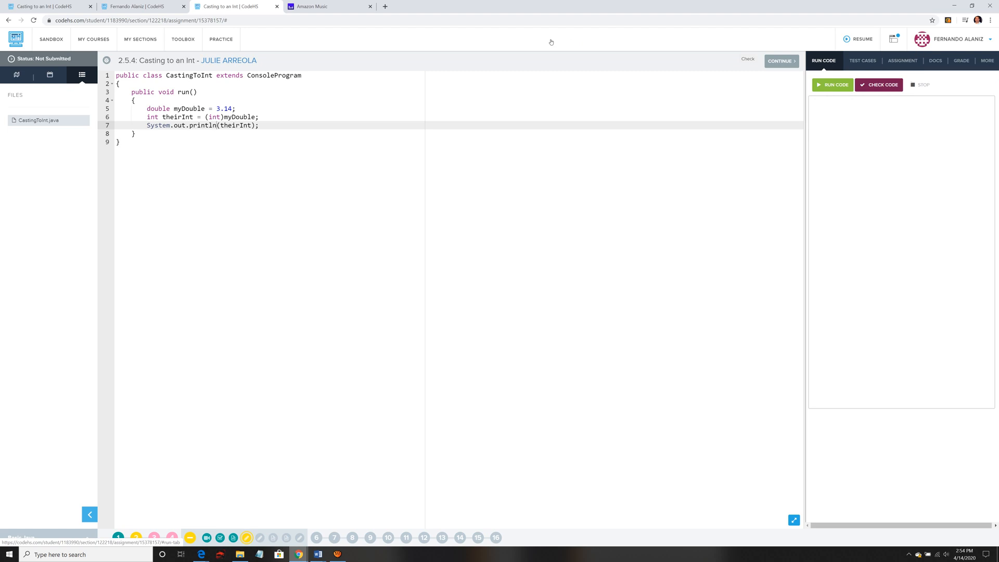
{"action": "left_click", "coordinate": [862, 60]}
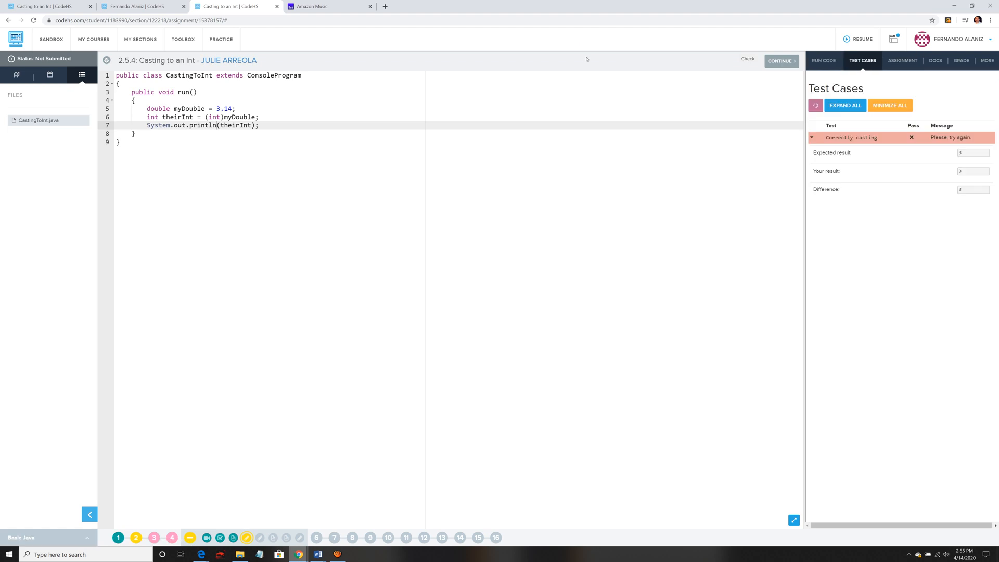
{"action": "left_click", "coordinate": [814, 105]}
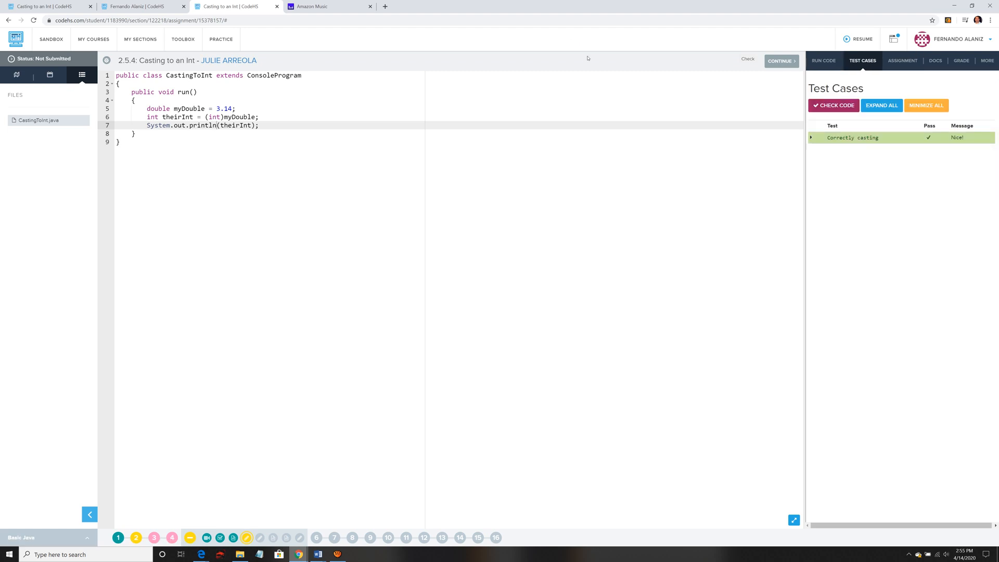
{"action": "mouse_move", "coordinate": [309, 111]}
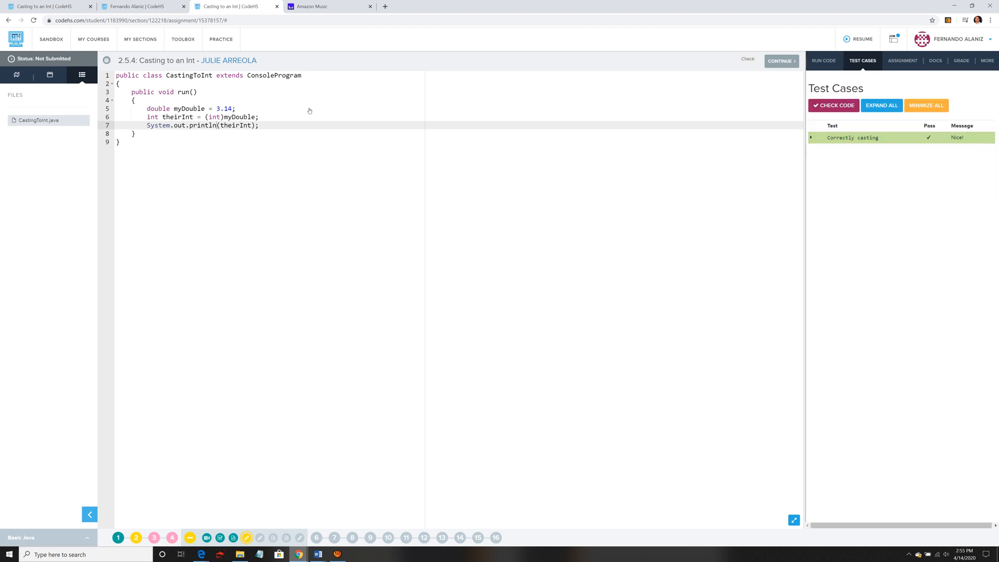